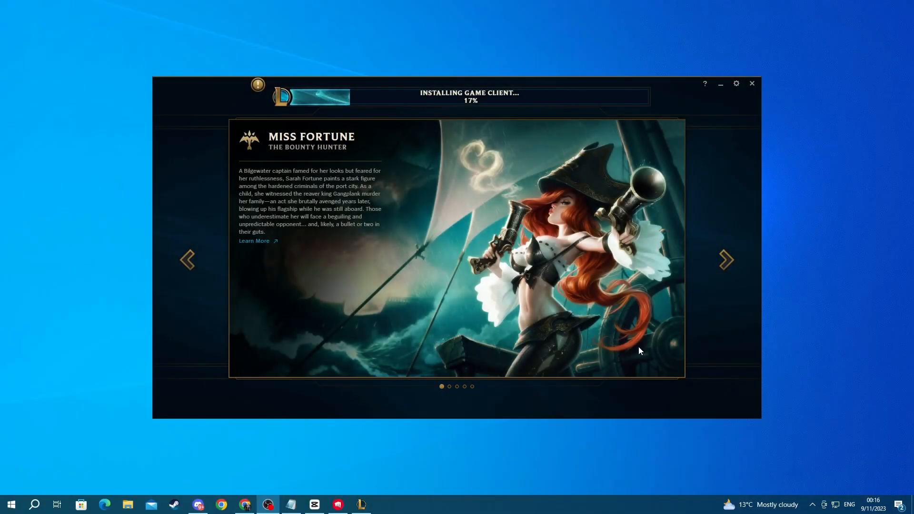
{"action": "mouse_move", "coordinate": [691, 279]}
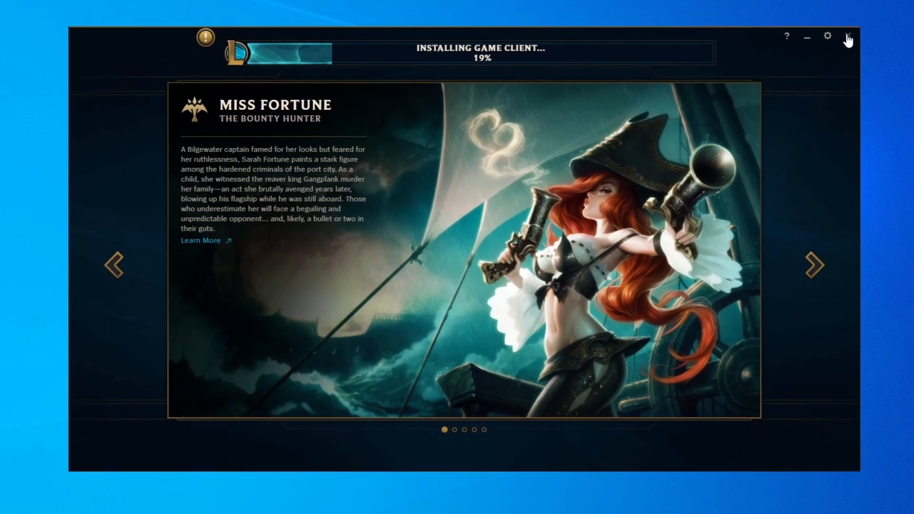
Step: Close the League of Legends client mid-install and confirm Exit in the 'Exit now?' dialog
{"action": "left_click", "coordinate": [847, 36]}
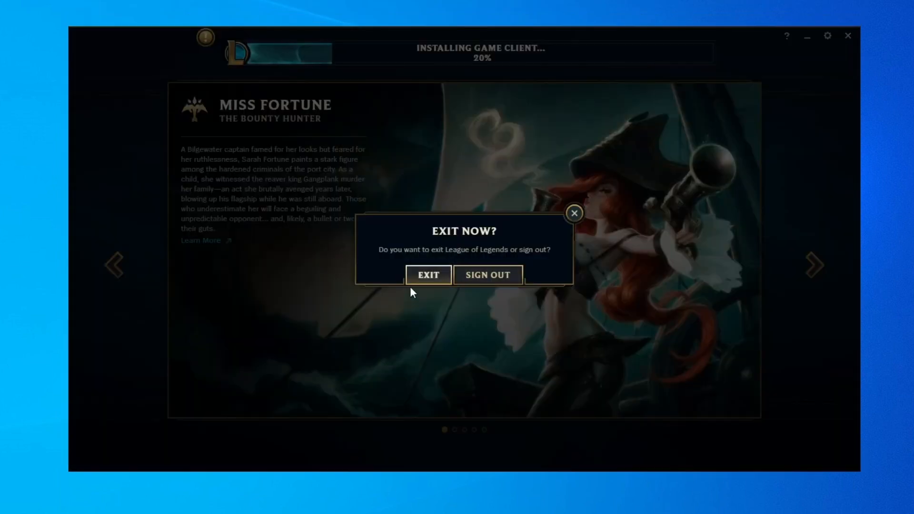
{"action": "left_click", "coordinate": [428, 275]}
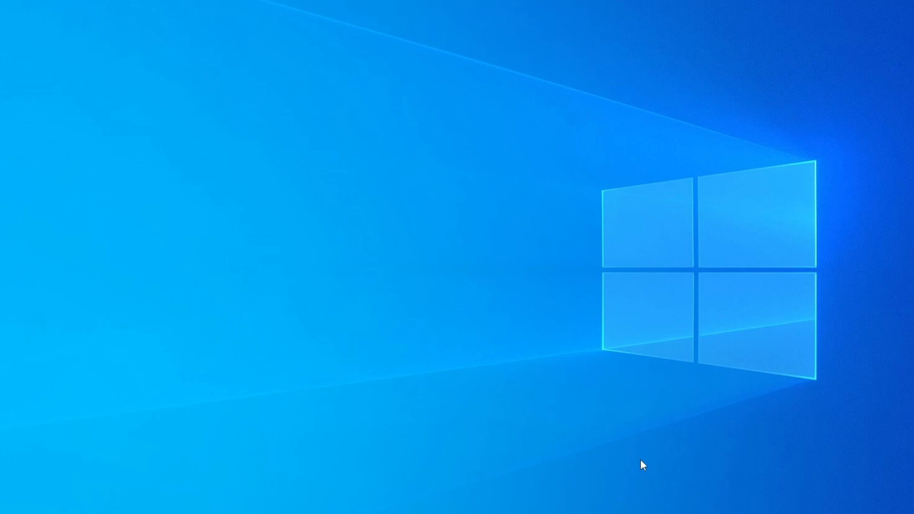
{"action": "mouse_move", "coordinate": [751, 487]}
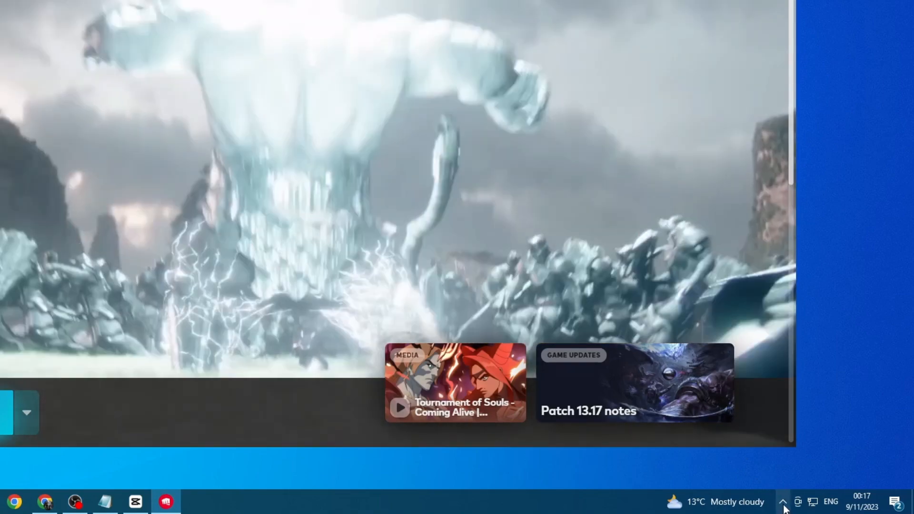
Step: Quit the Riot Client from its system tray icon's Exit option
{"action": "left_click", "coordinate": [783, 502]}
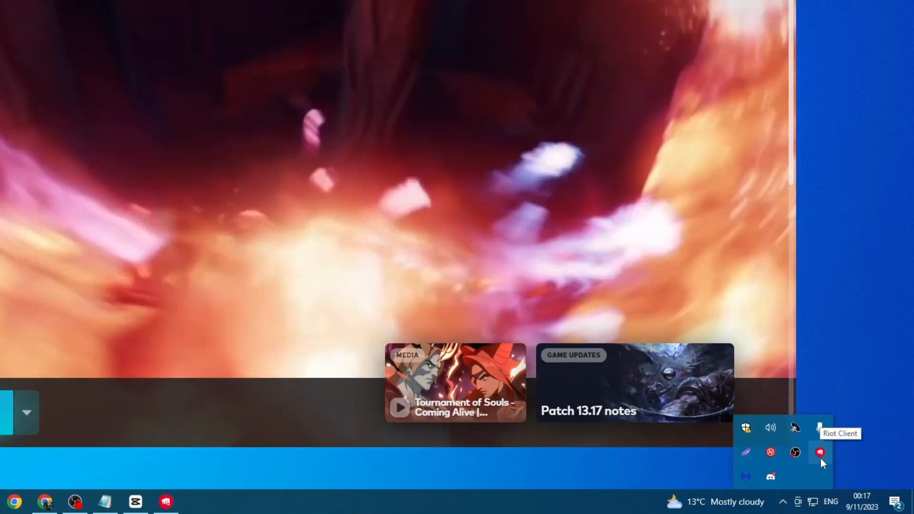
{"action": "right_click", "coordinate": [819, 452]}
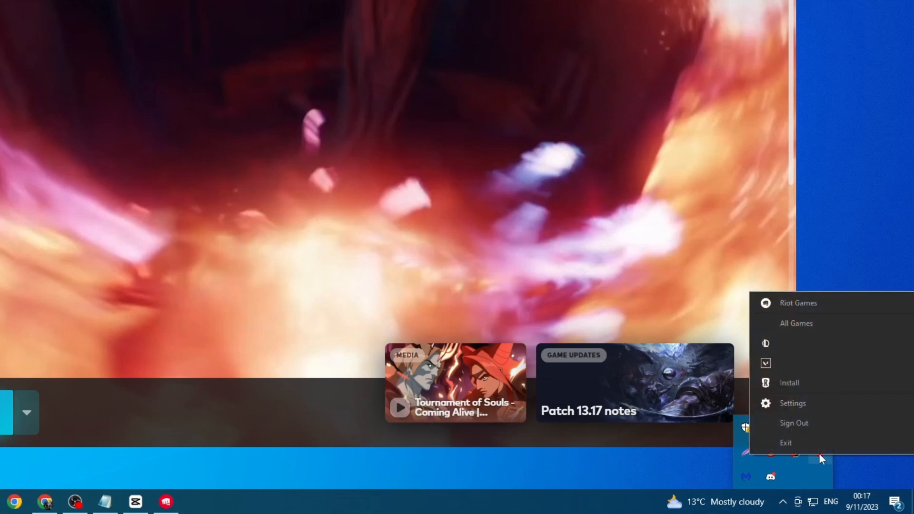
{"action": "left_click", "coordinate": [786, 442]}
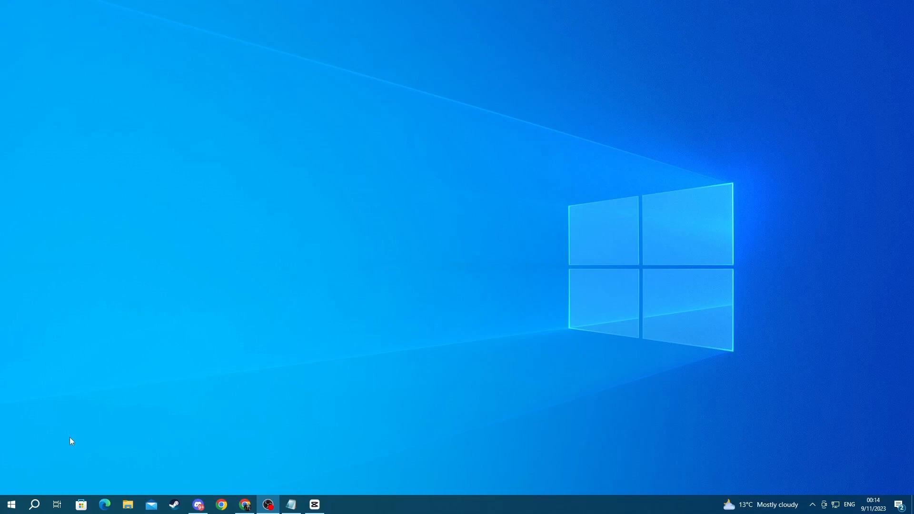
Step: Bring up Windows Search from the taskbar and focus the 'Type here to search' box
{"action": "left_click", "coordinate": [34, 505]}
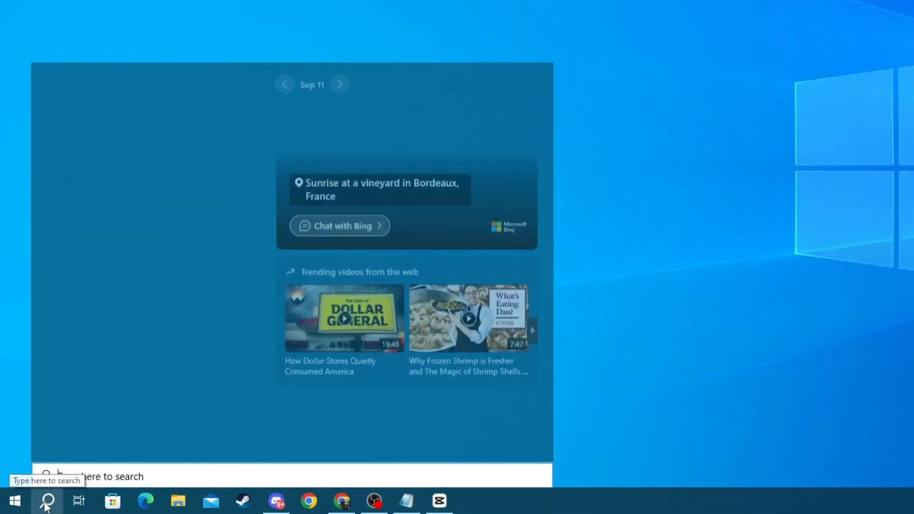
{"action": "left_click", "coordinate": [45, 502]}
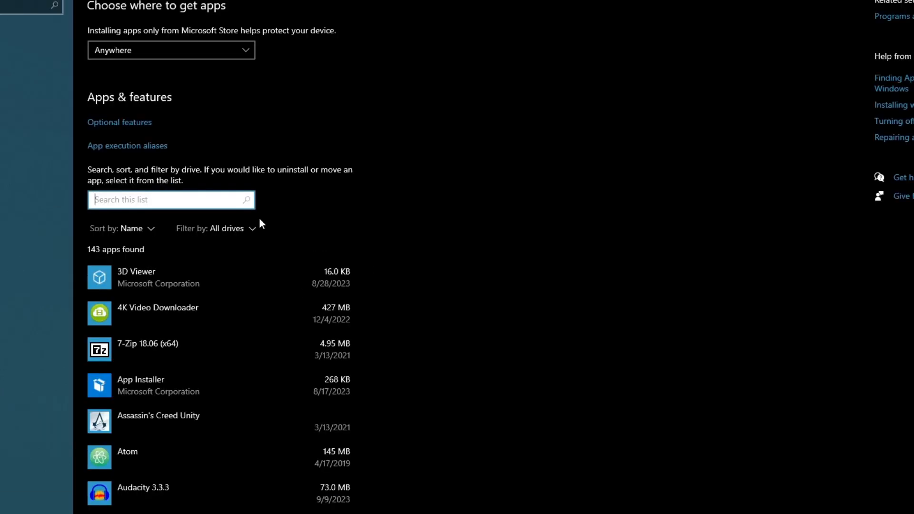
Step: Filter the app list to 'league of legends' and expand the 149 MB League of Legends entry
{"action": "type", "text": "league of"}
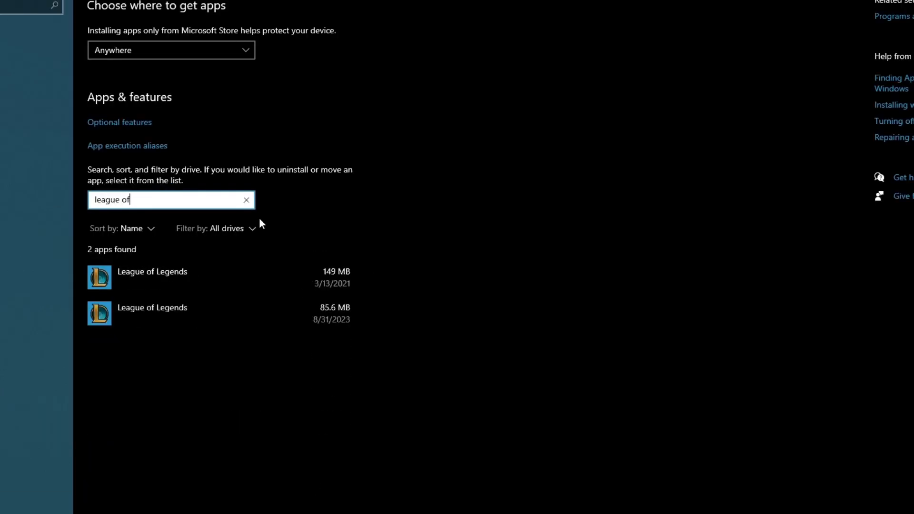
{"action": "type", "text": "legends"}
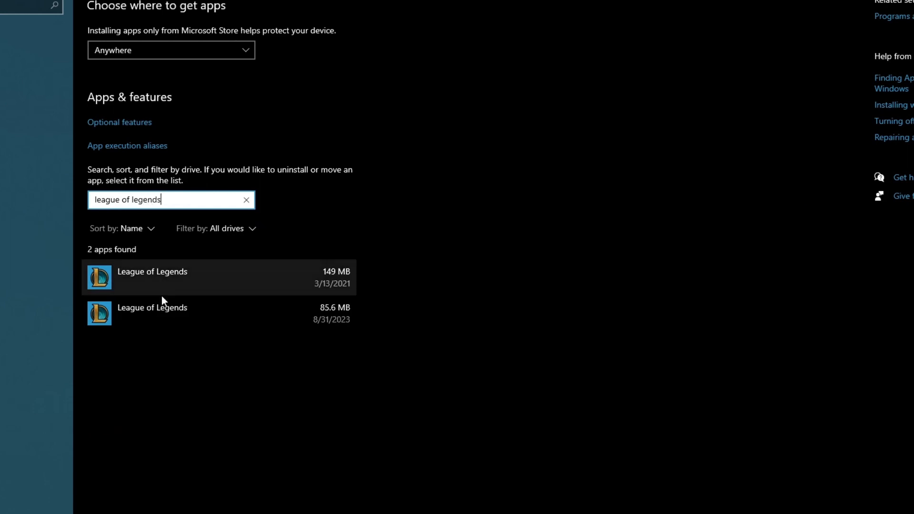
{"action": "left_click", "coordinate": [210, 277]}
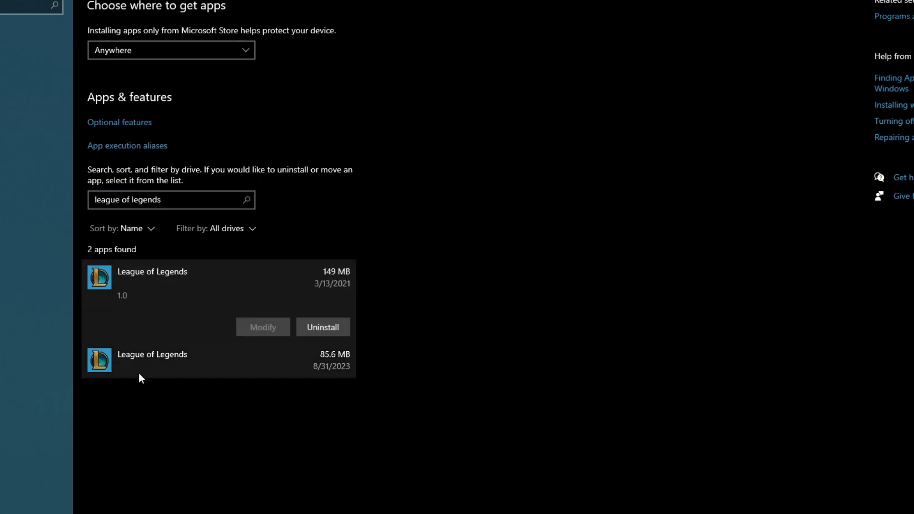